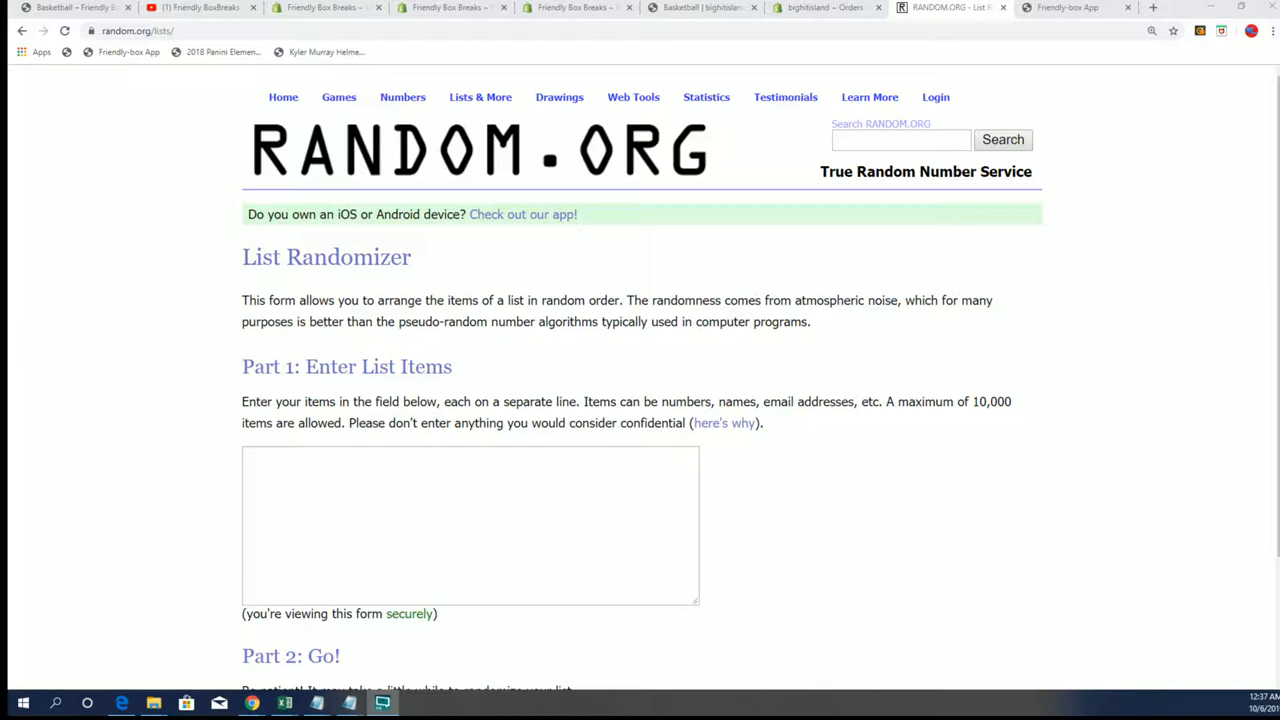
Bring up the Notepad notes and select part of the 2019 Leaf break title
{"action": "left_click", "coordinate": [352, 700]}
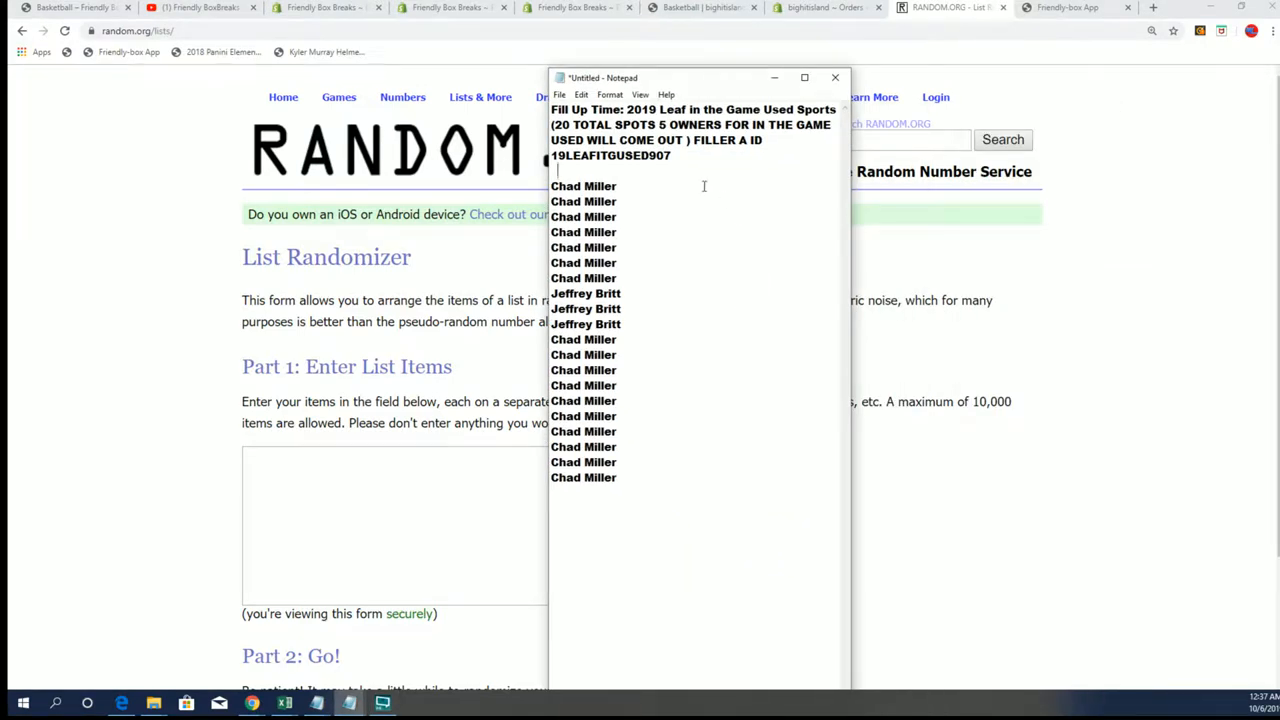
{"action": "double_click", "coordinate": [600, 156]}
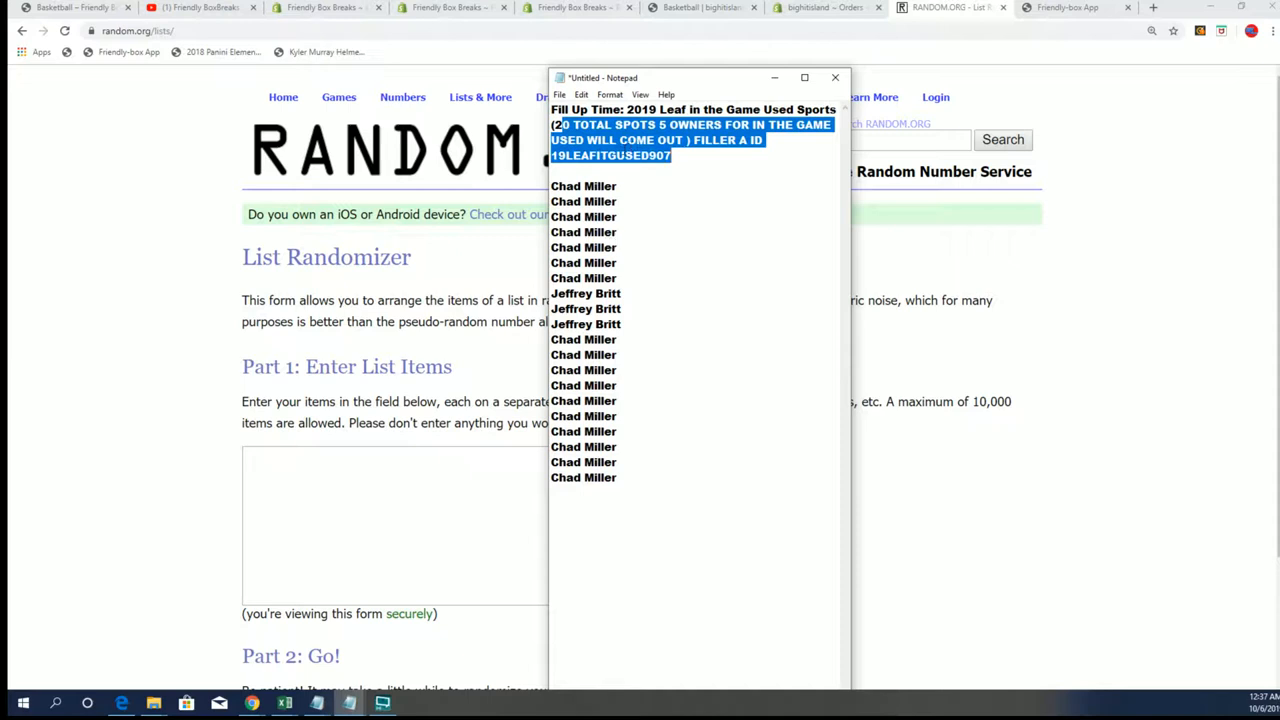
{"action": "mouse_move", "coordinate": [500, 210]}
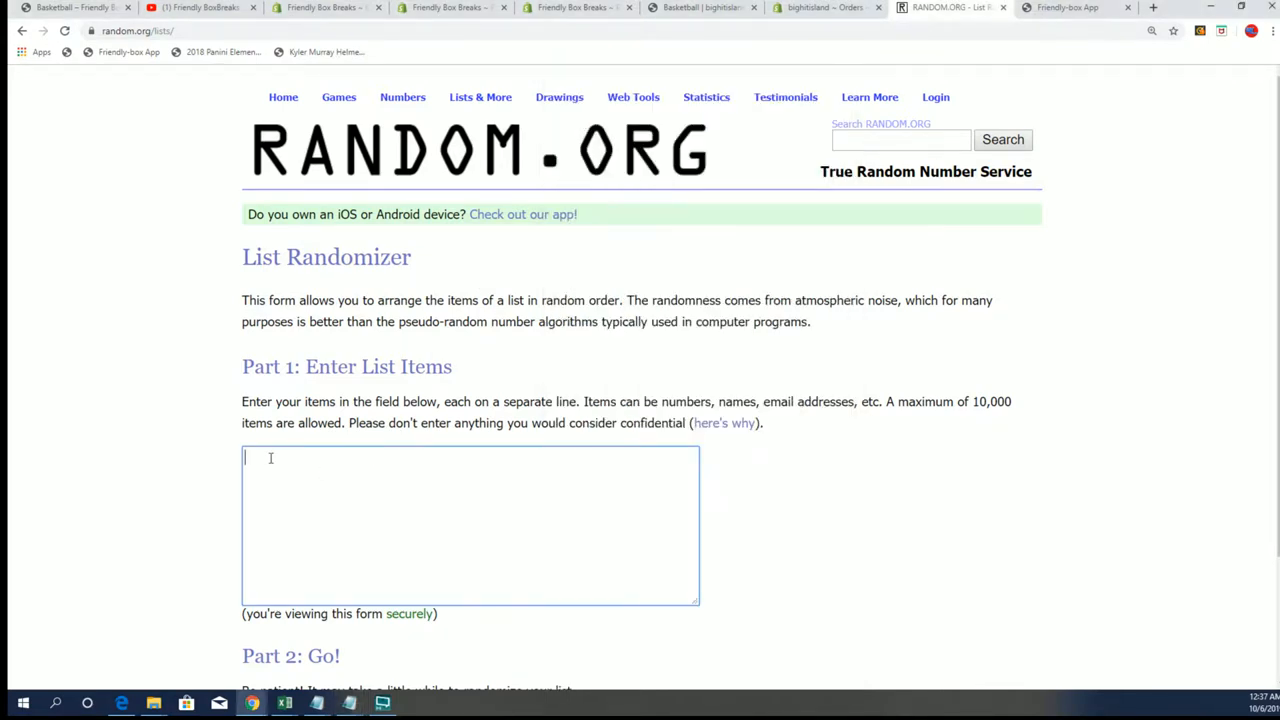
{"action": "type", "text": "Chad Miller"}
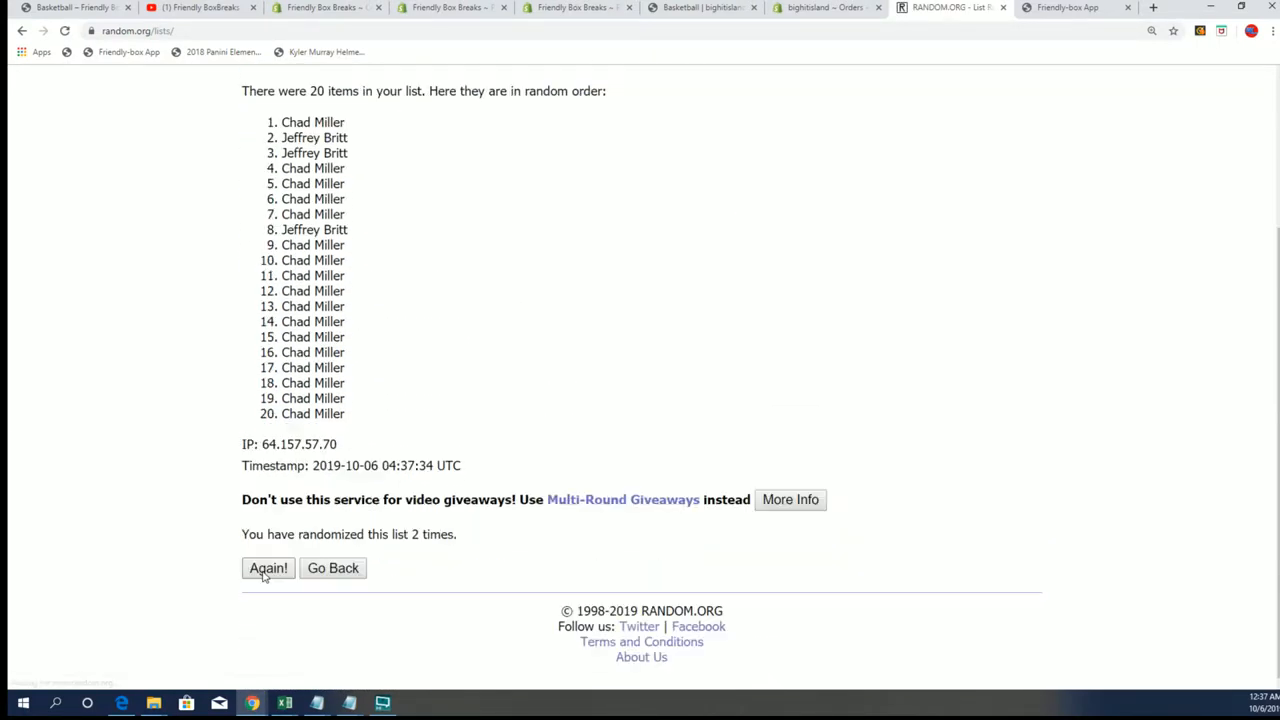
{"action": "left_click", "coordinate": [268, 568]}
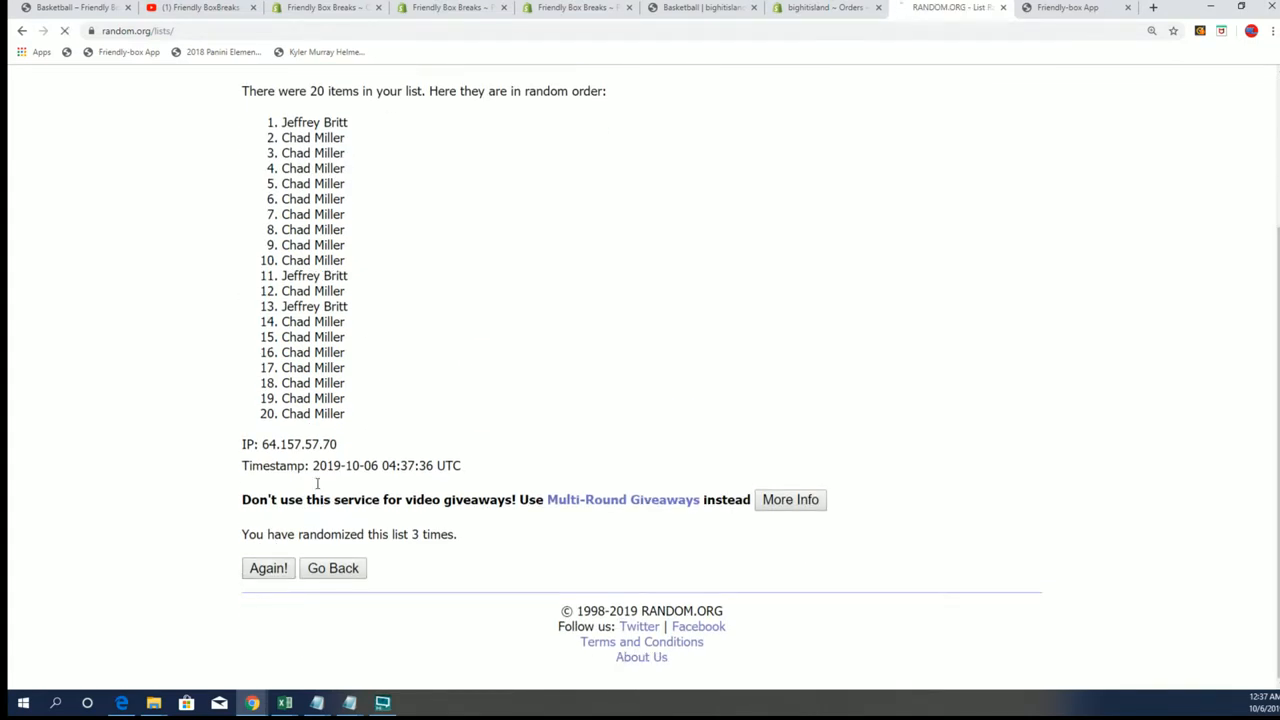
{"action": "left_click", "coordinate": [268, 568]}
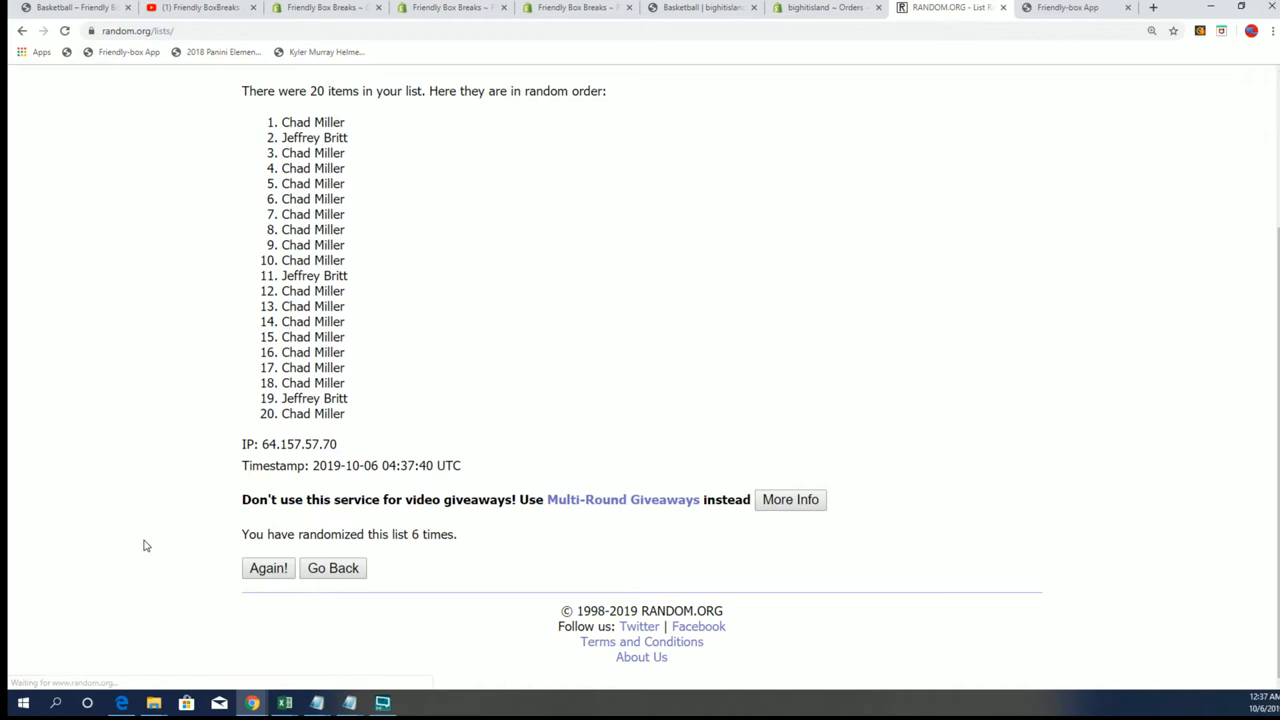
{"action": "left_click", "coordinate": [268, 568]}
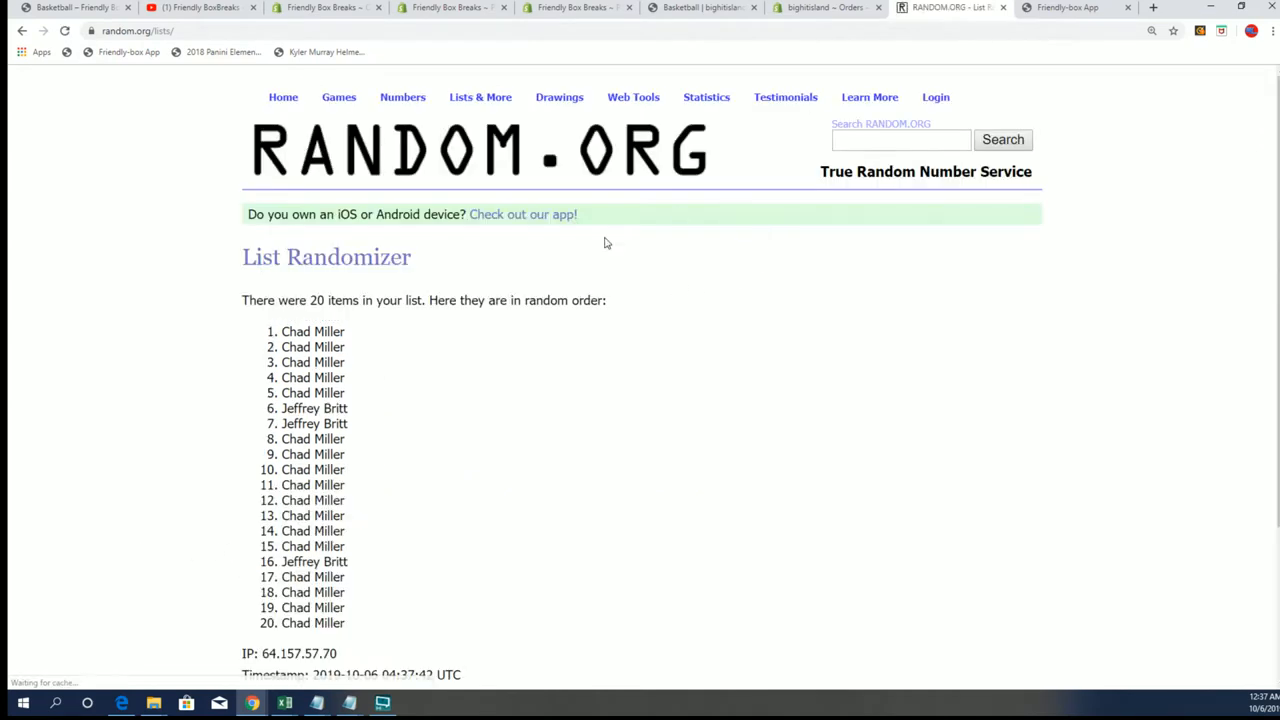
Highlight entries 1 through 5 of the final result as the chosen spots
{"action": "left_click_drag", "start_coordinate": [312, 332], "coordinate": [312, 392]}
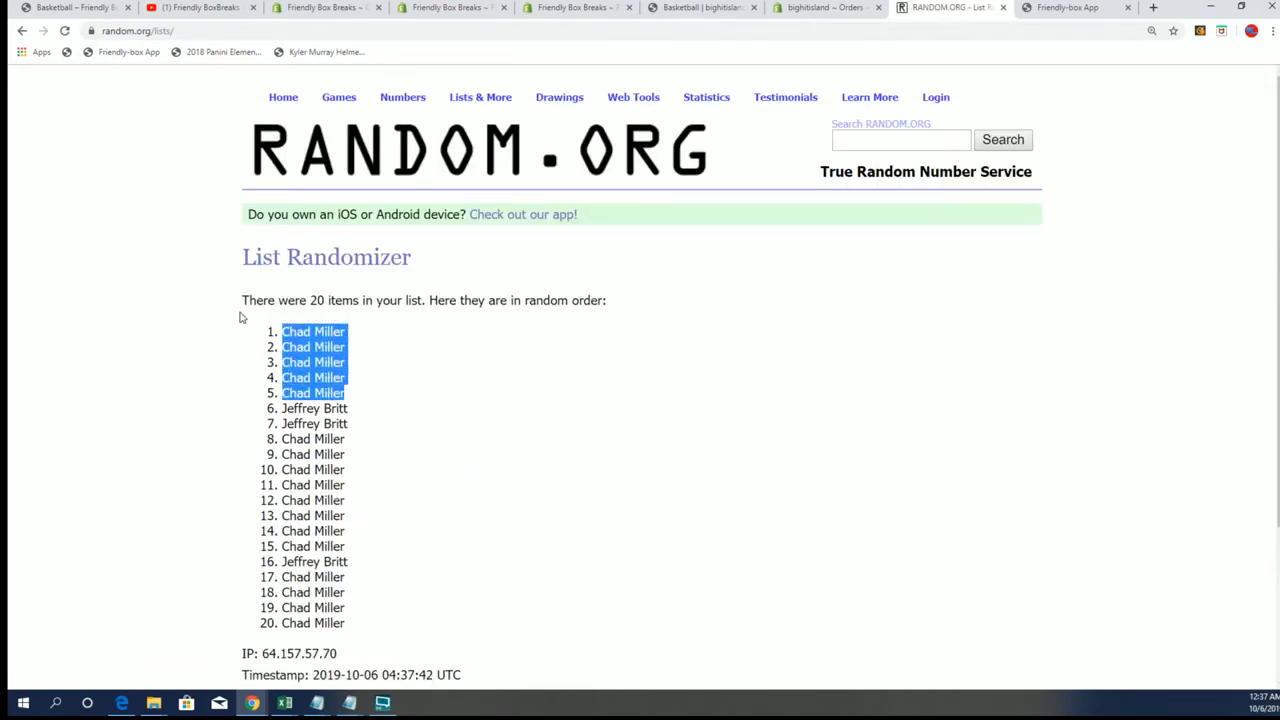
{"action": "mouse_move", "coordinate": [232, 432]}
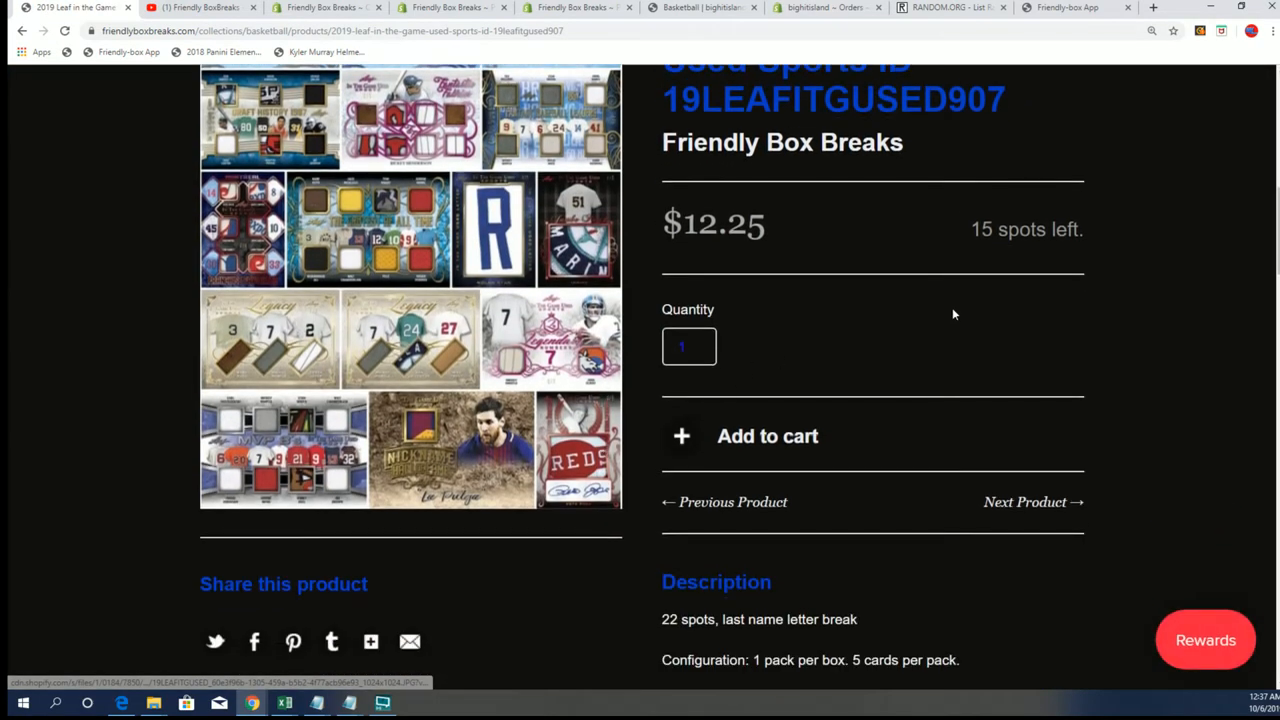
Select the product ID 19LEAFITGUSED907 on the Friendly Box Breaks page
{"action": "scroll", "scroll_direction": "up", "scroll_amount": 3}
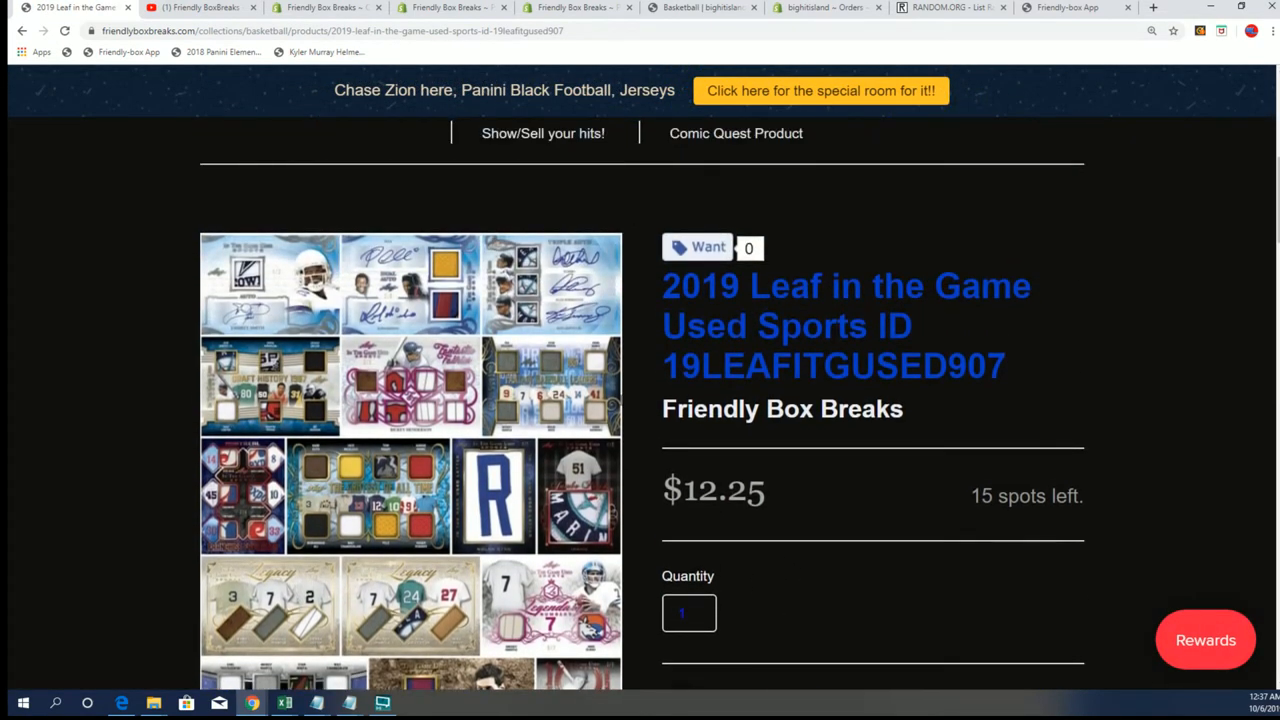
{"action": "scroll", "scroll_direction": "down", "scroll_amount": 3}
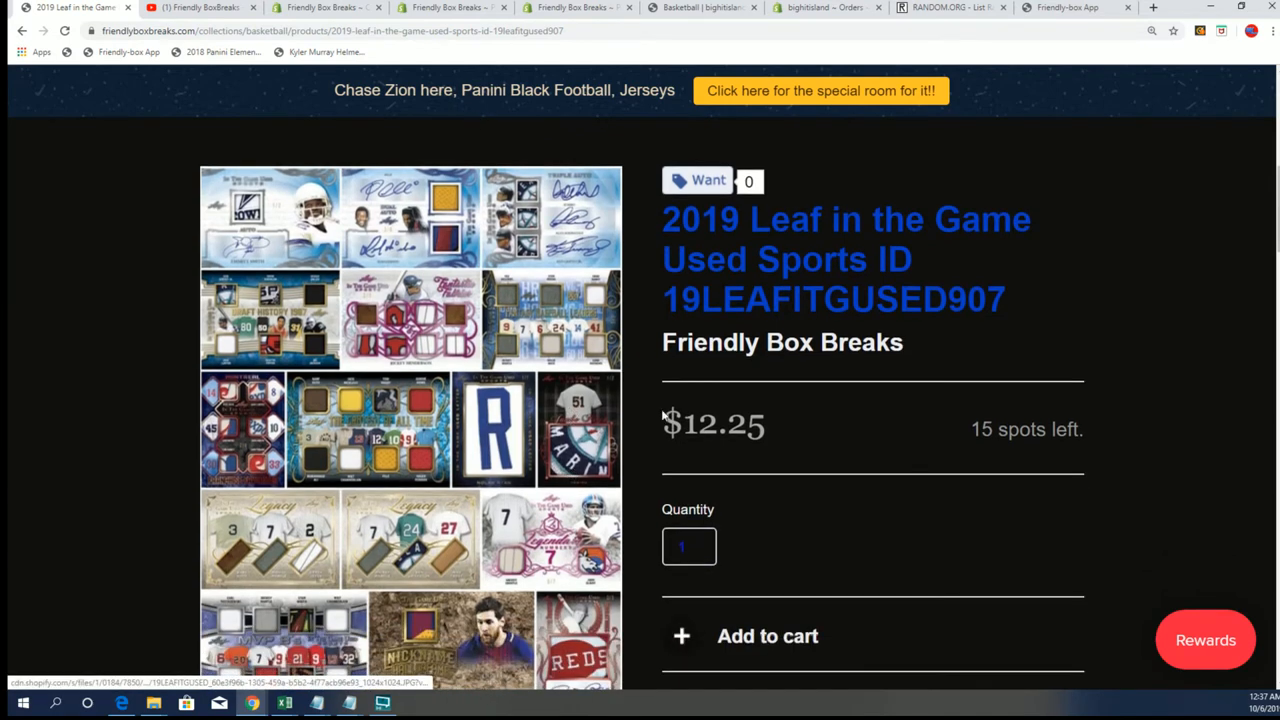
{"action": "double_click", "coordinate": [832, 300]}
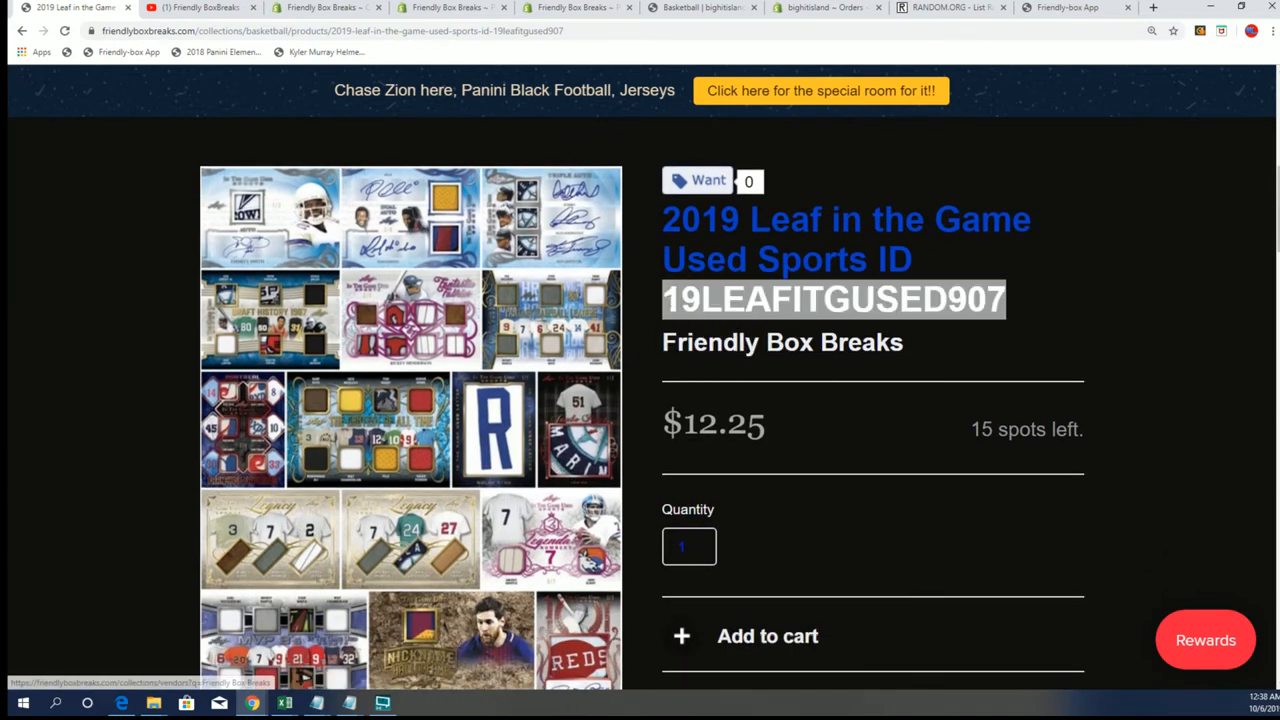